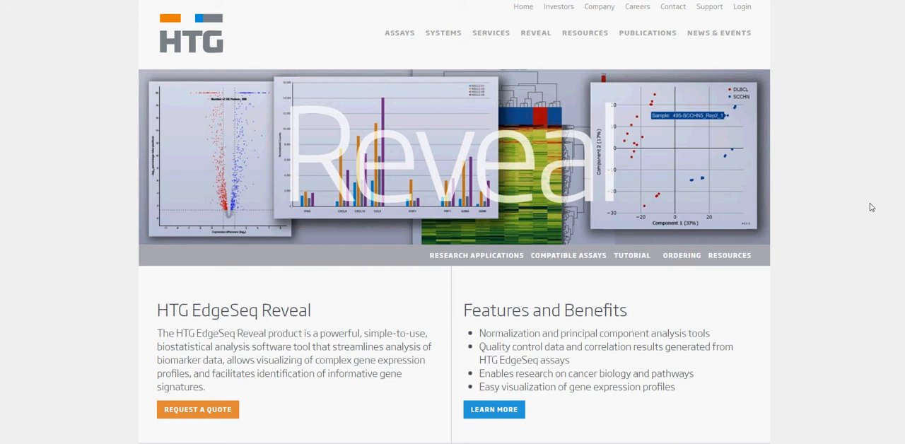
mouse_move(898, 234)
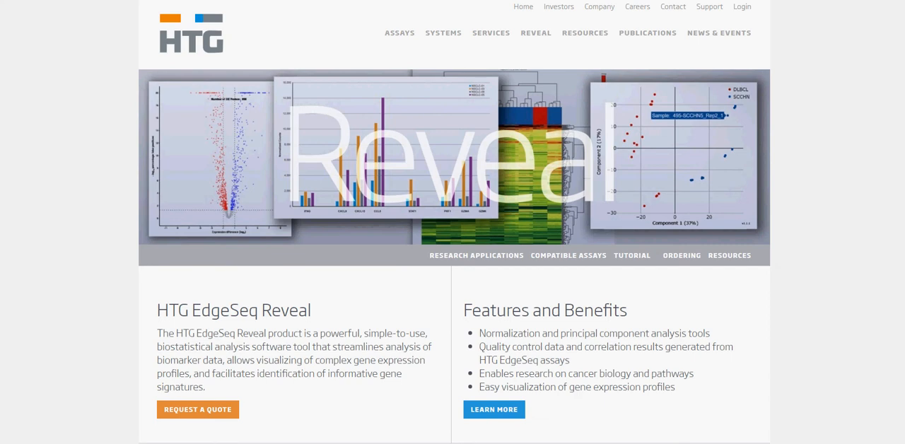
- Scroll the EdgeSeq Reveal page past the banner to the Research Applications section on tumor biology profiling
scroll(down, 3)
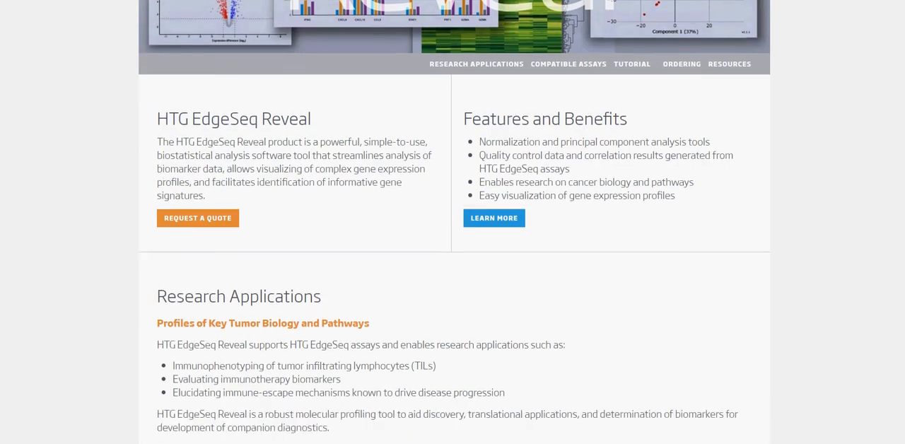
- Scroll through Research Applications down to the Additional Features analysis screenshots
scroll(down, 3)
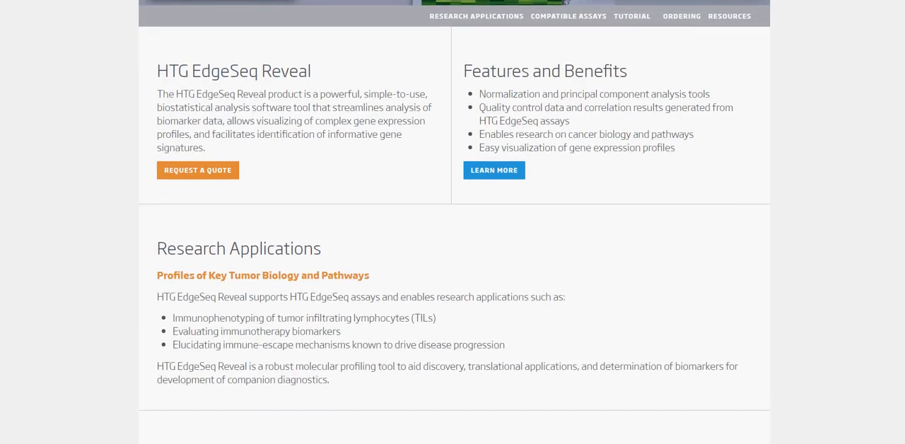
scroll(down, 3)
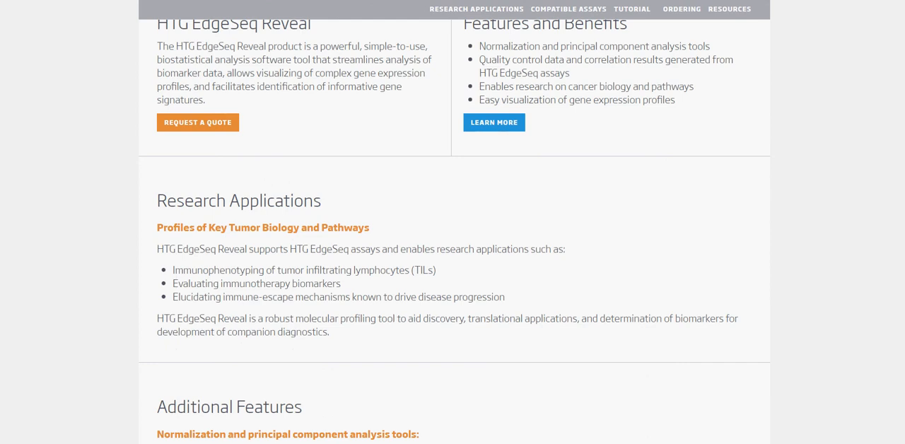
scroll(down, 3)
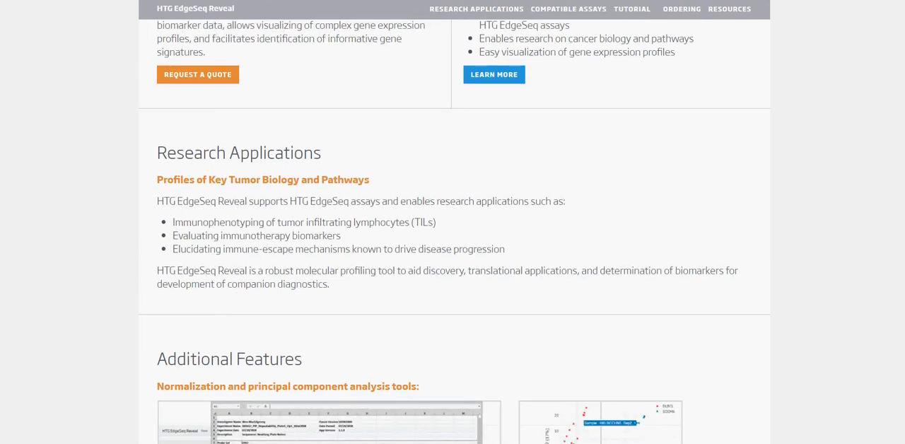
scroll(down, 3)
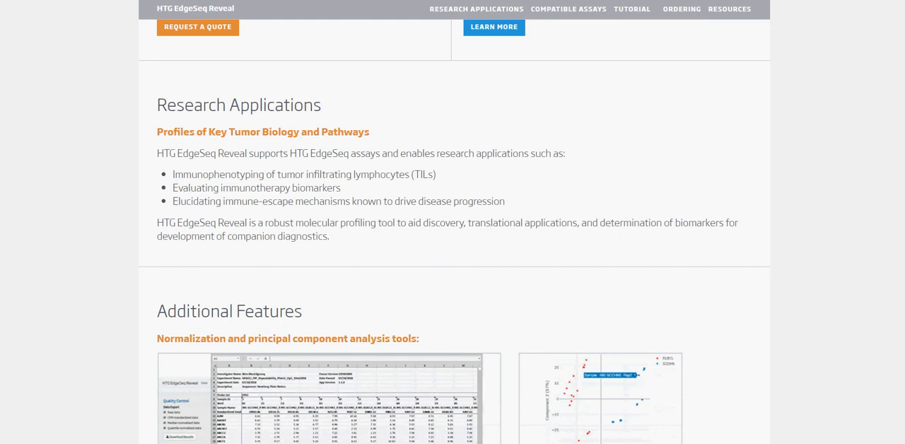
scroll(down, 3)
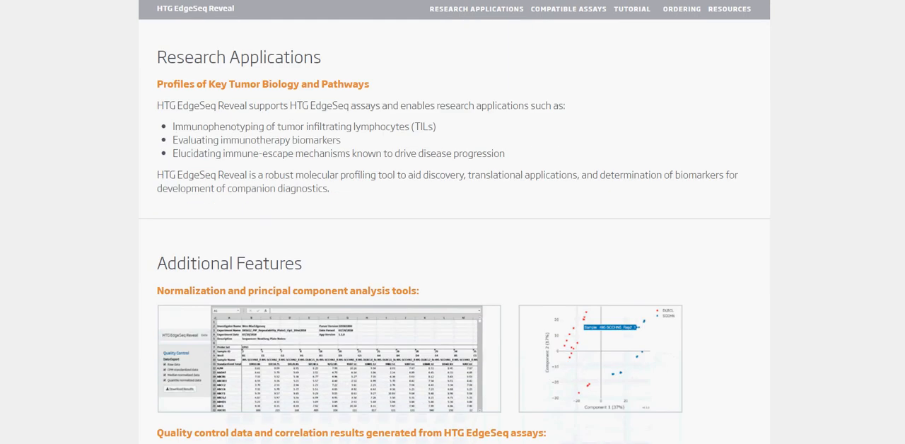
scroll(down, 3)
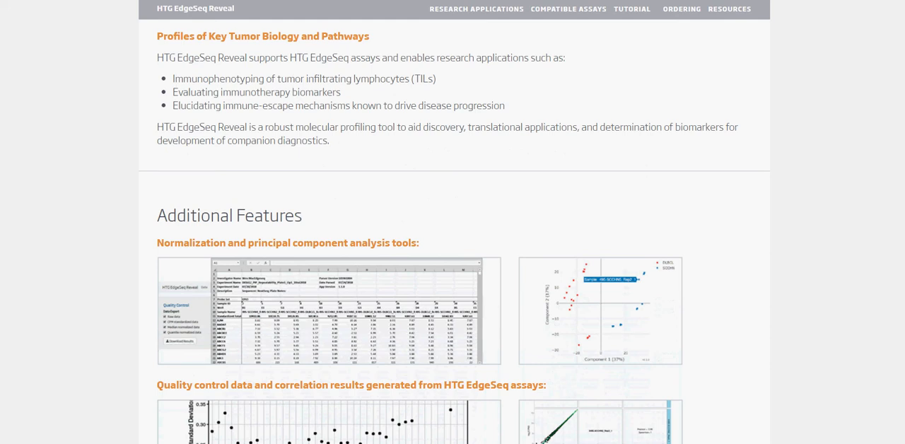
scroll(down, 3)
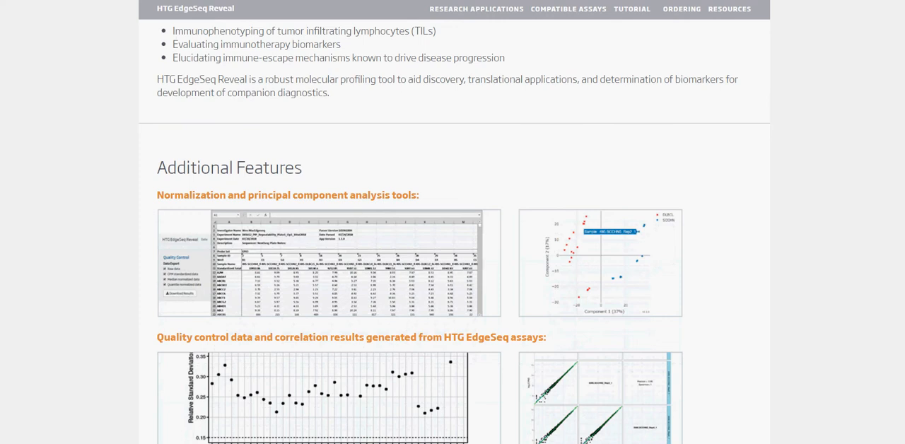
scroll(down, 3)
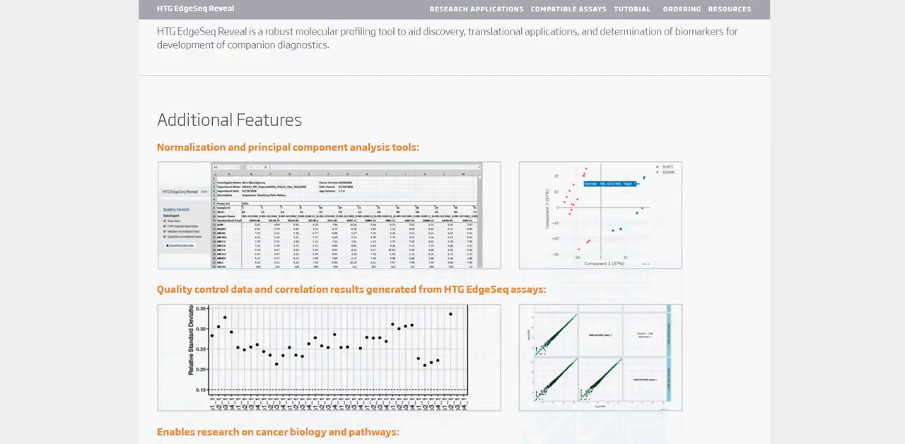
scroll(down, 3)
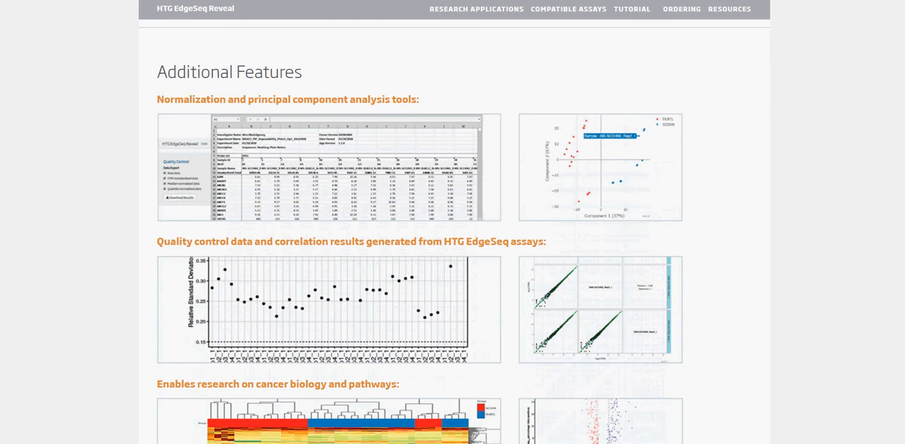
scroll(down, 3)
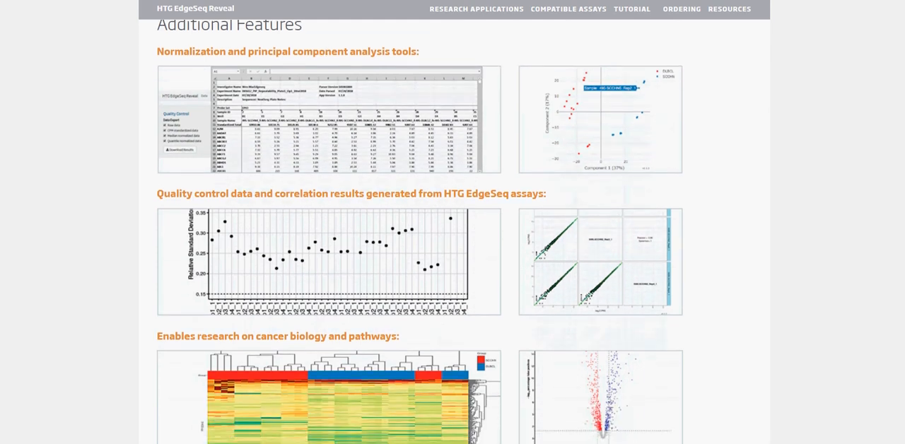
scroll(down, 3)
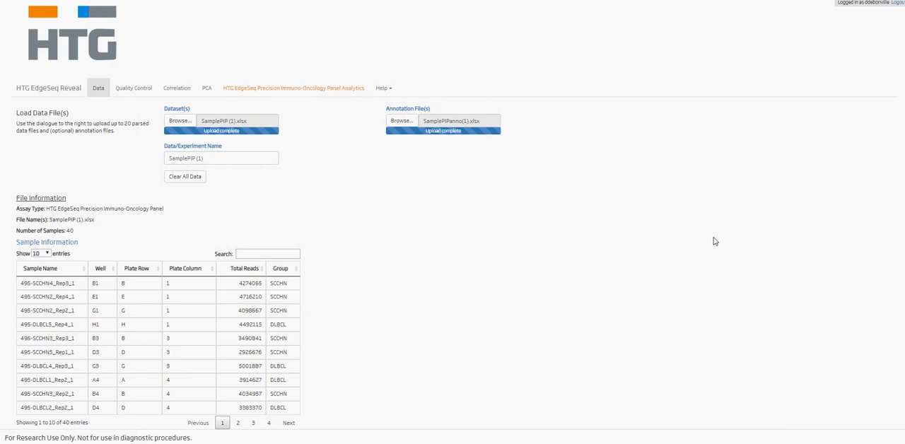
mouse_move(722, 254)
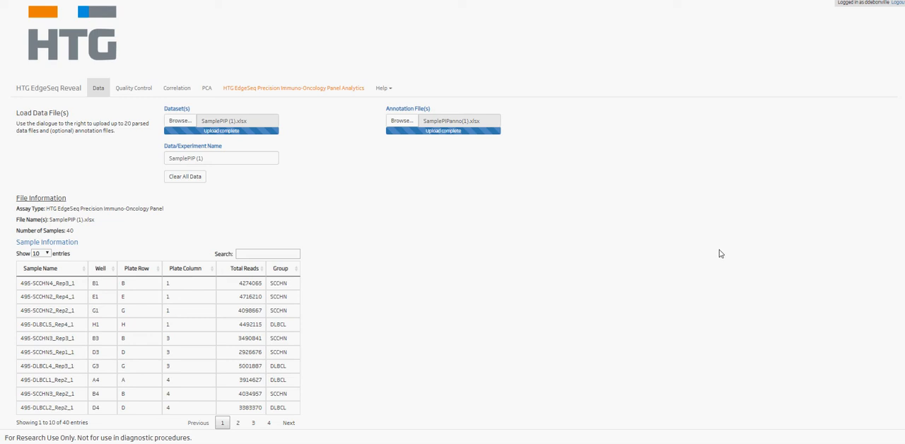
mouse_move(697, 246)
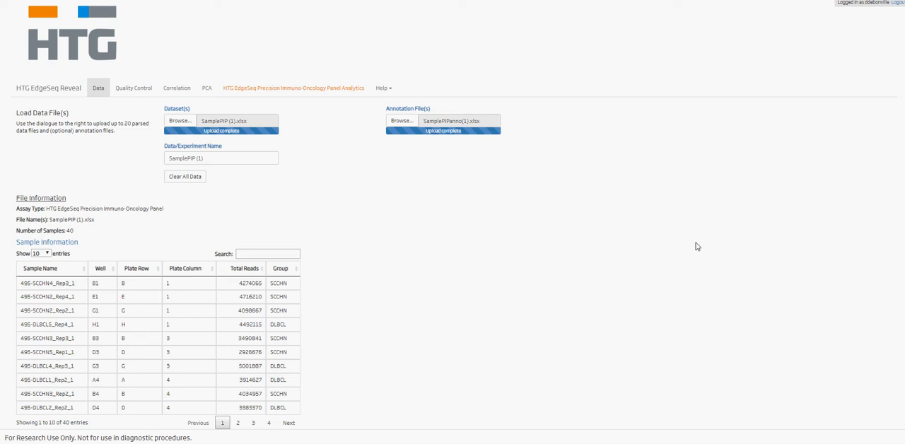
mouse_move(616, 266)
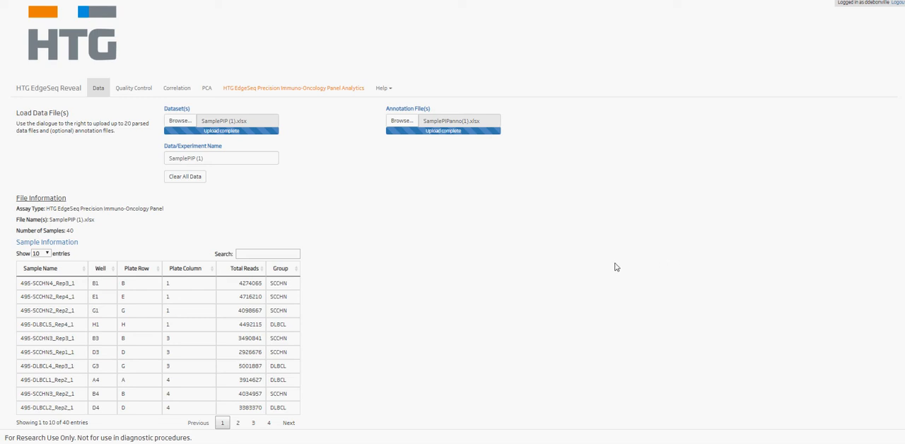
mouse_move(307, 62)
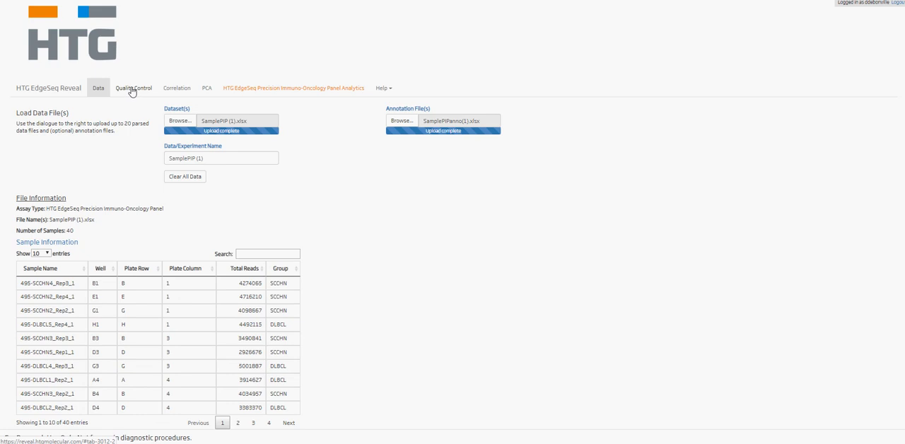
- Review the QC summary table and sample correlation, then show the PCA plot separating SCCHN and DLBCL samples
click(133, 88)
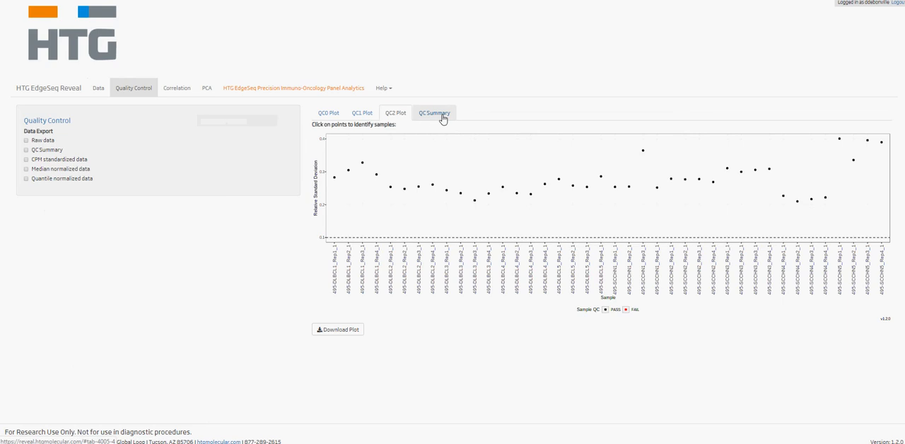
click(434, 113)
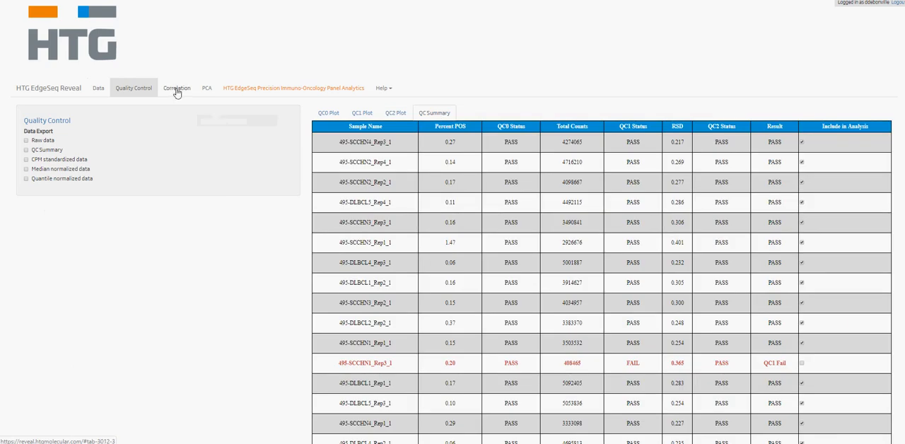
click(175, 88)
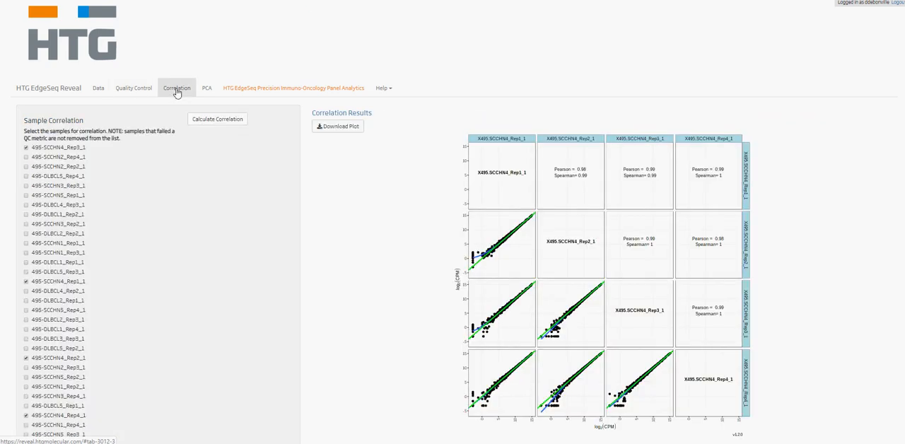
mouse_move(209, 94)
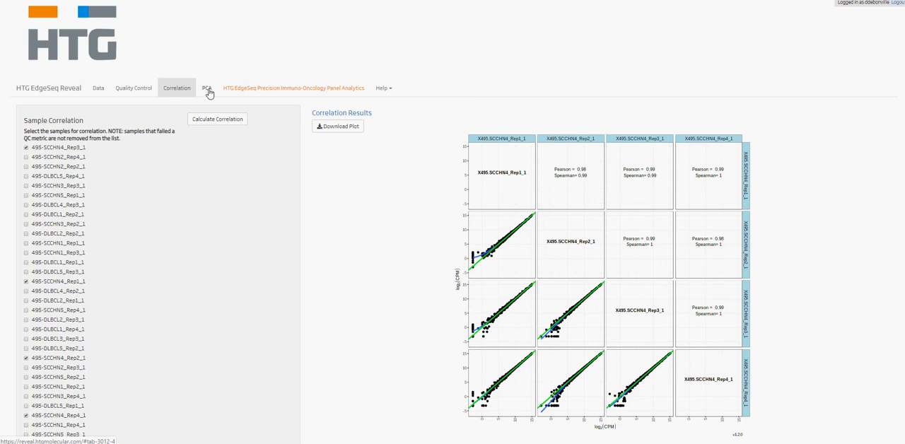
click(206, 88)
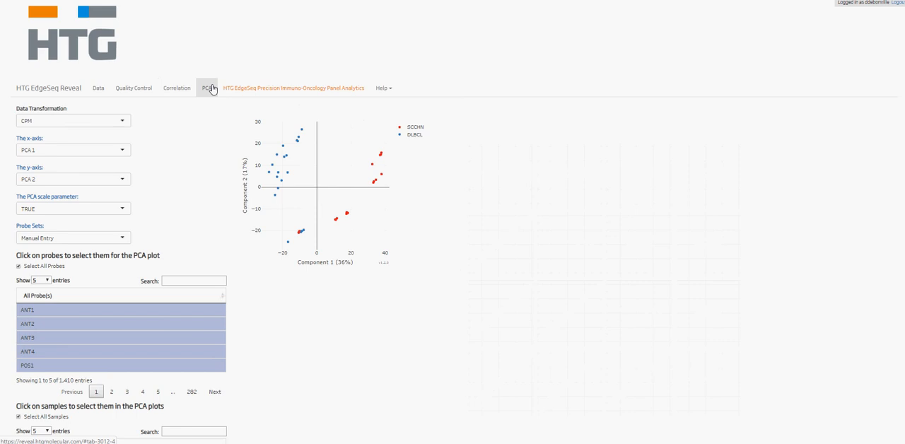
- View the Precision Immuno-Oncology analytics volcano plot and top DE genes, ending on the log2(CPM) Th1 heat map
click(293, 87)
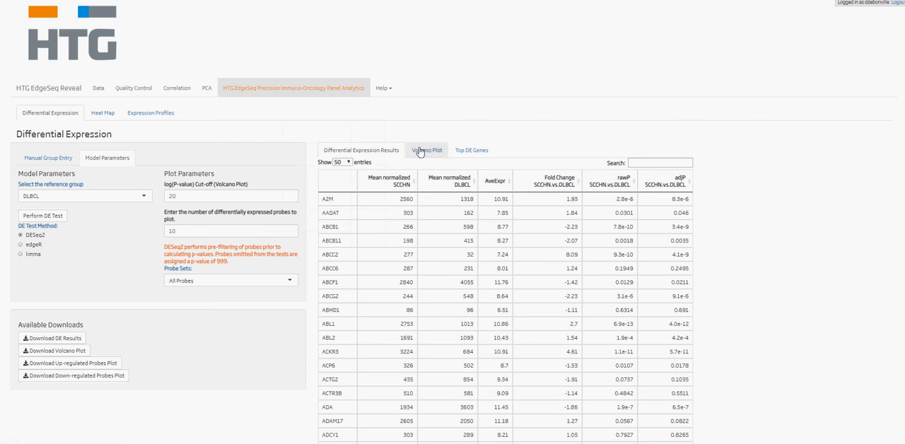
click(427, 150)
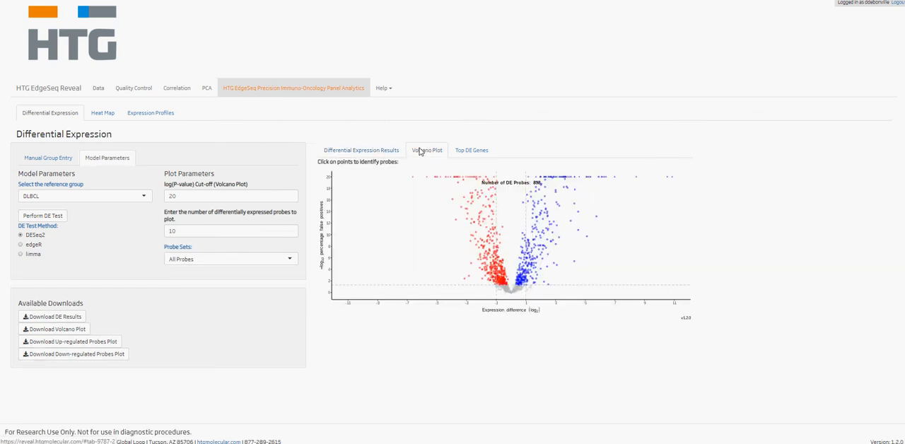
mouse_move(472, 153)
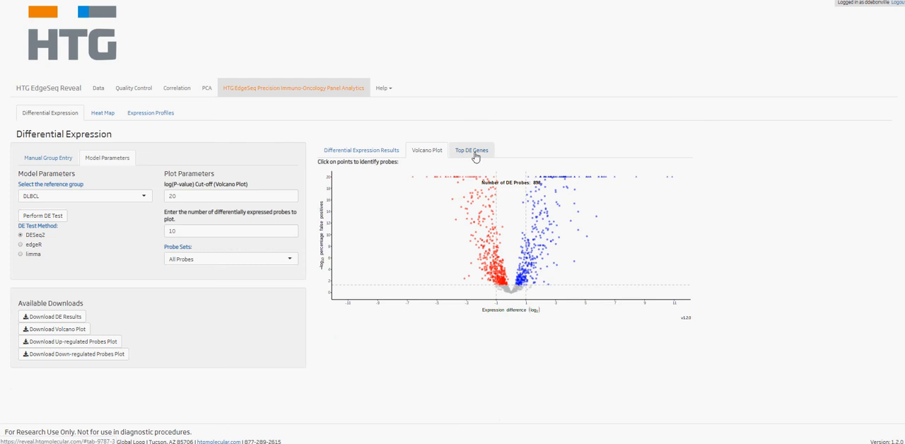
click(472, 150)
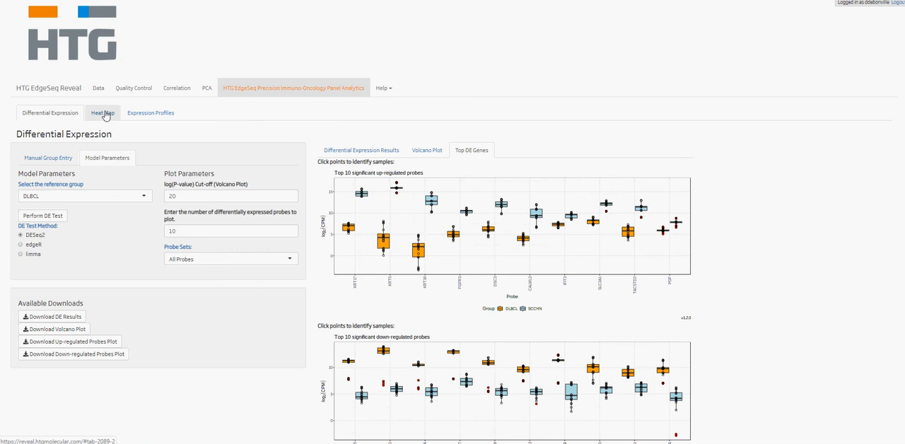
click(102, 114)
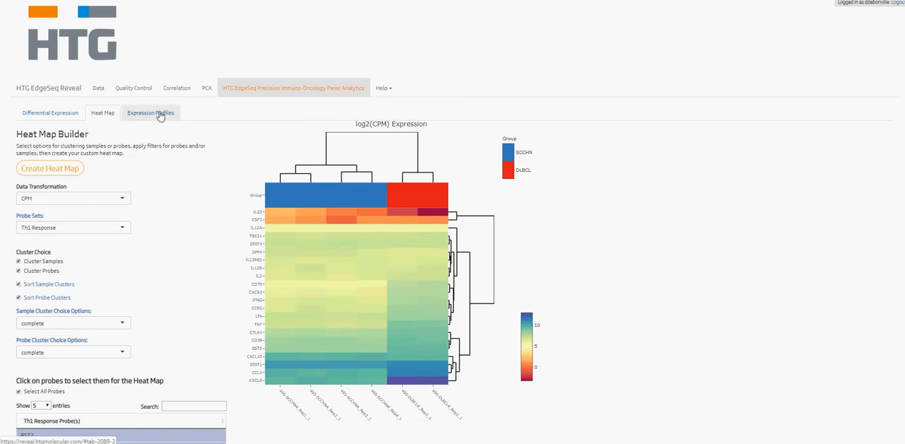
- Show the Expression Profiles bar chart, browse the Probe Sets list, and look through the Help topics
click(150, 113)
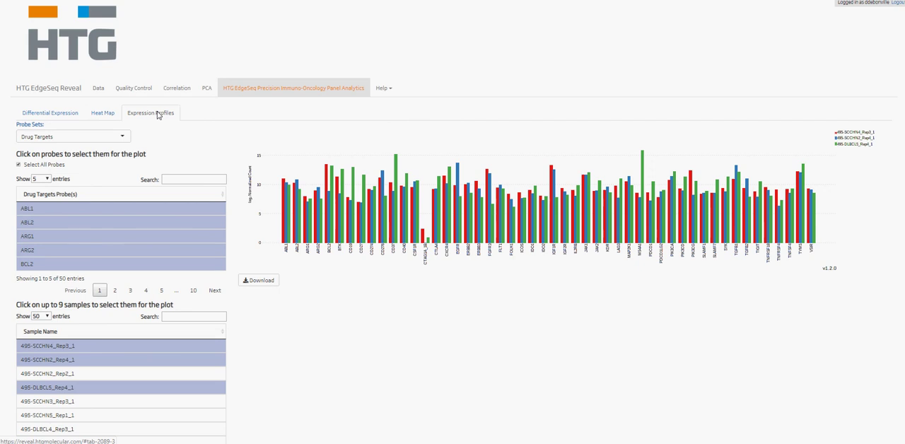
mouse_move(124, 141)
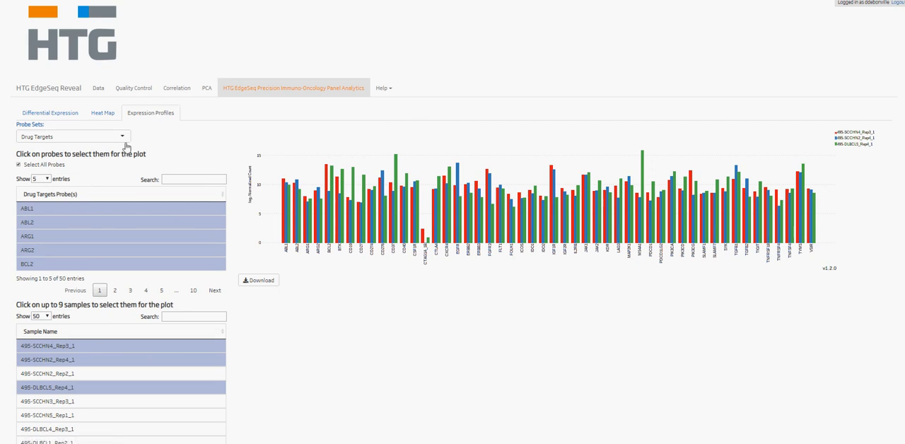
click(68, 137)
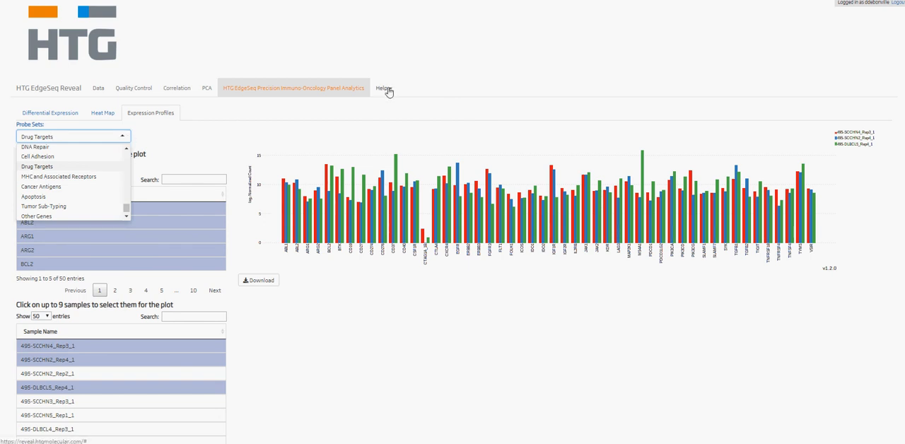
click(379, 88)
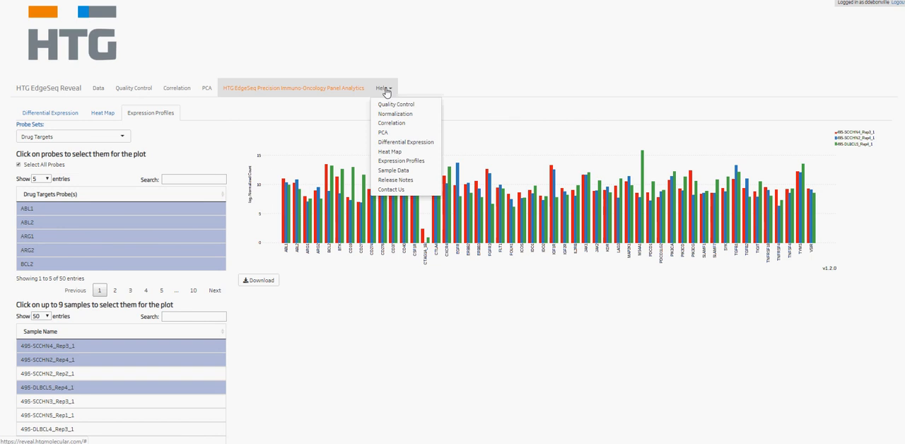
mouse_move(540, 277)
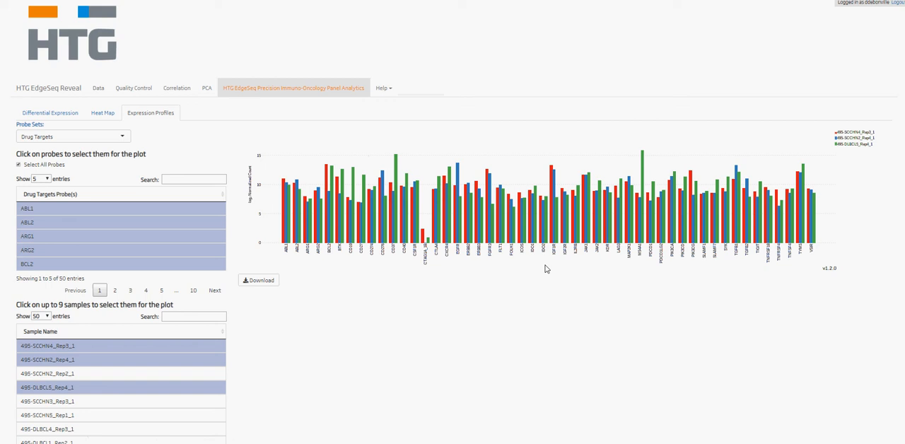
mouse_move(526, 268)
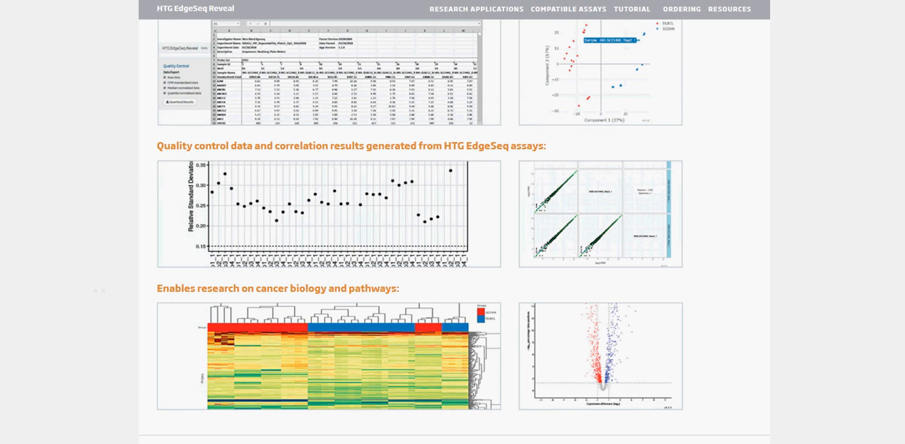
mouse_move(587, 30)
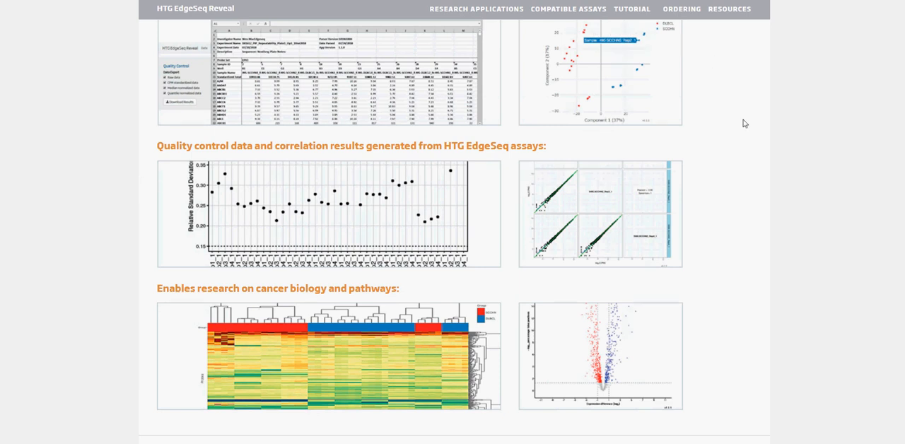
mouse_move(863, 206)
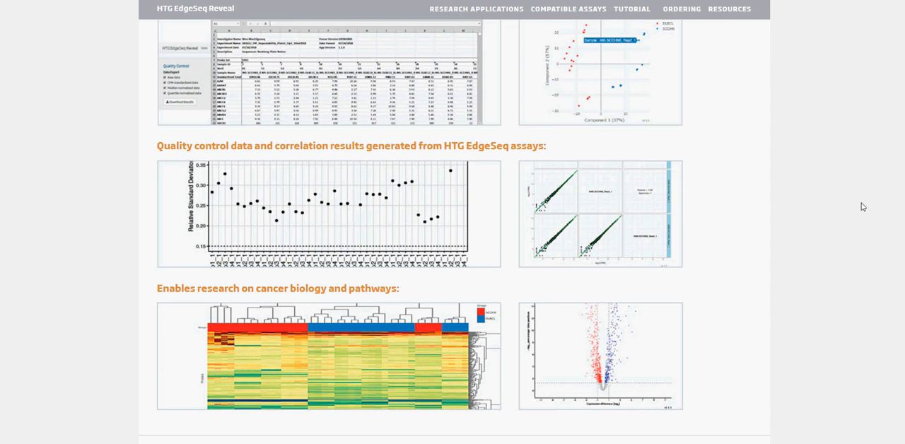
- Scroll the product page to the 'Analyze data from these HTG EdgeSeq Assays' section with three assay panels
scroll(down, 3)
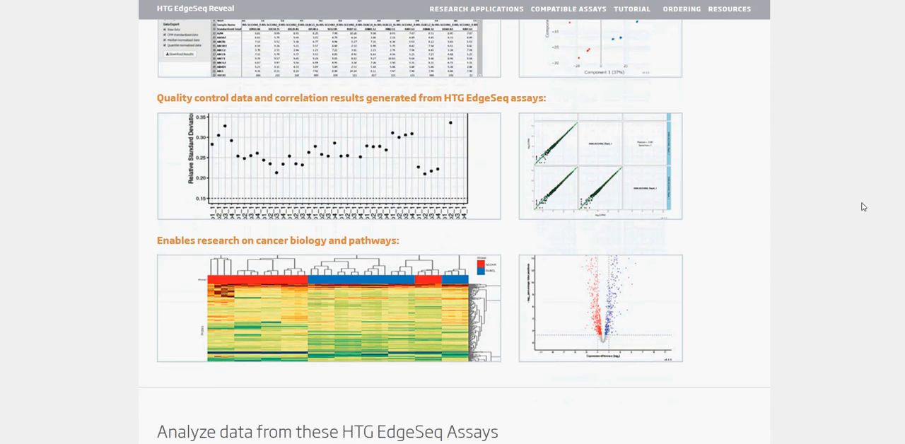
scroll(down, 3)
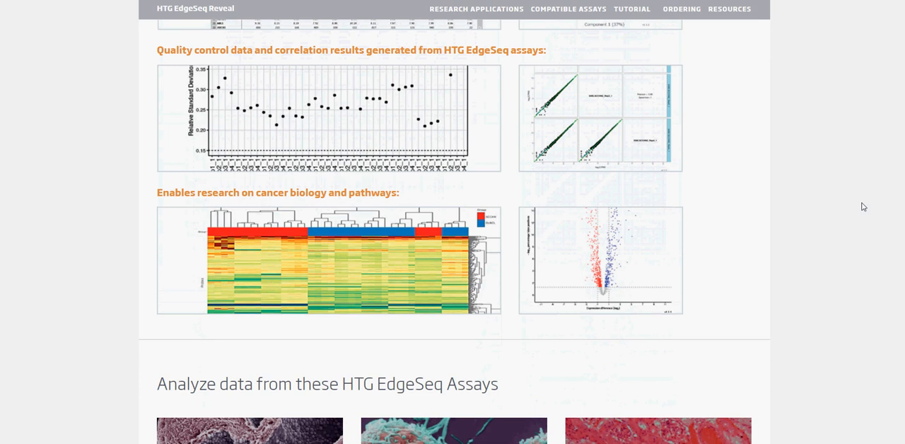
scroll(down, 3)
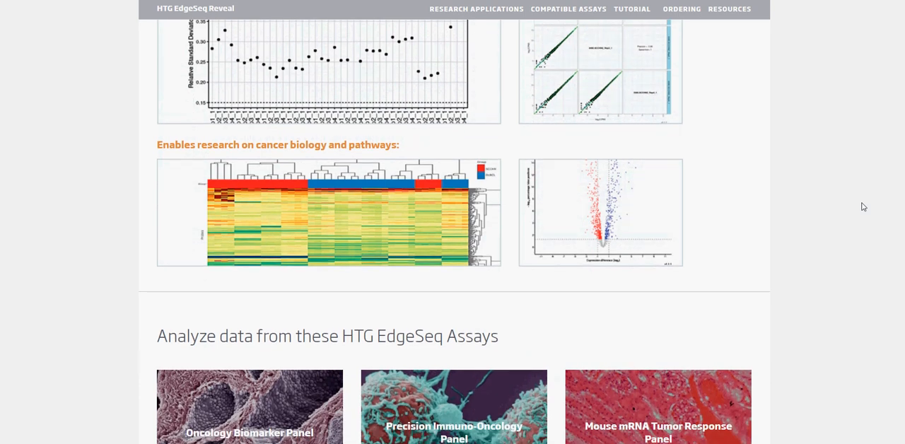
scroll(down, 3)
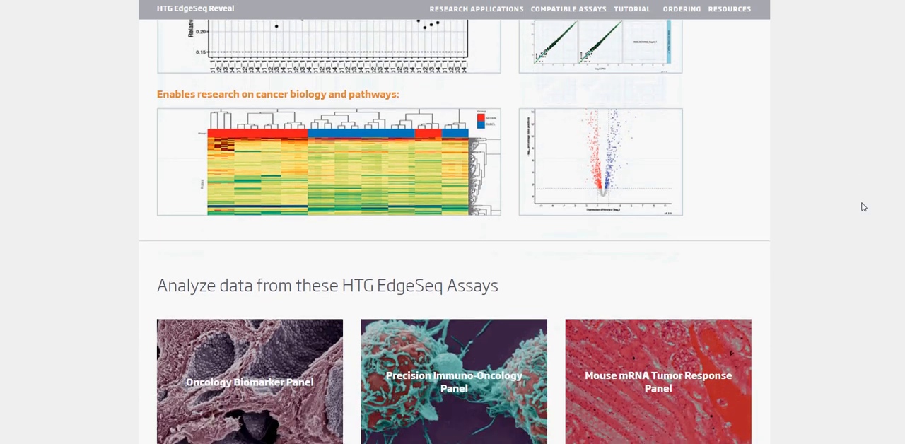
scroll(down, 3)
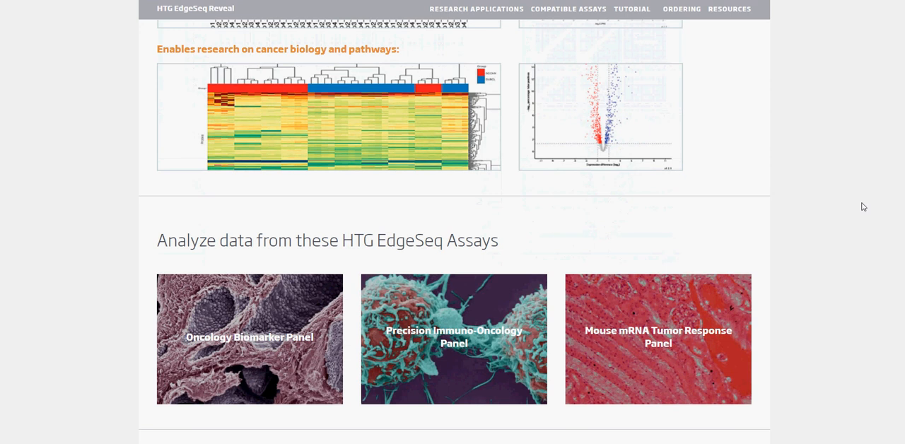
mouse_move(860, 205)
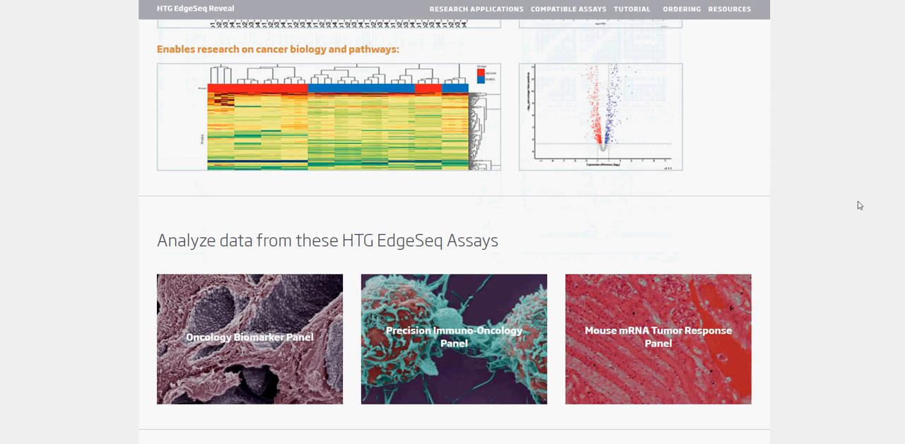